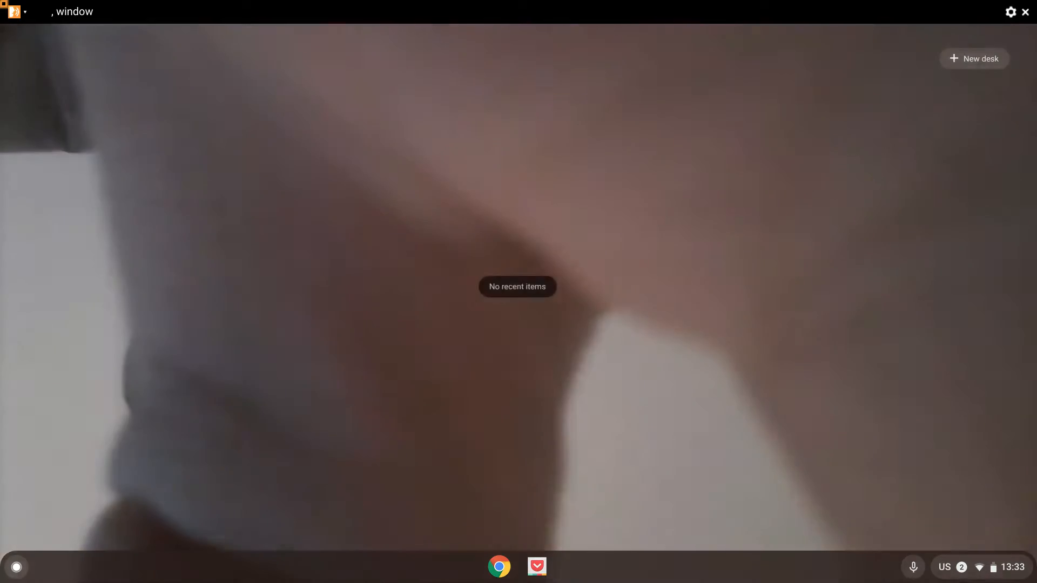
Open the ChromeOS Launcher from the shelf to list installed apps.
{"action": "left_click", "coordinate": [16, 566]}
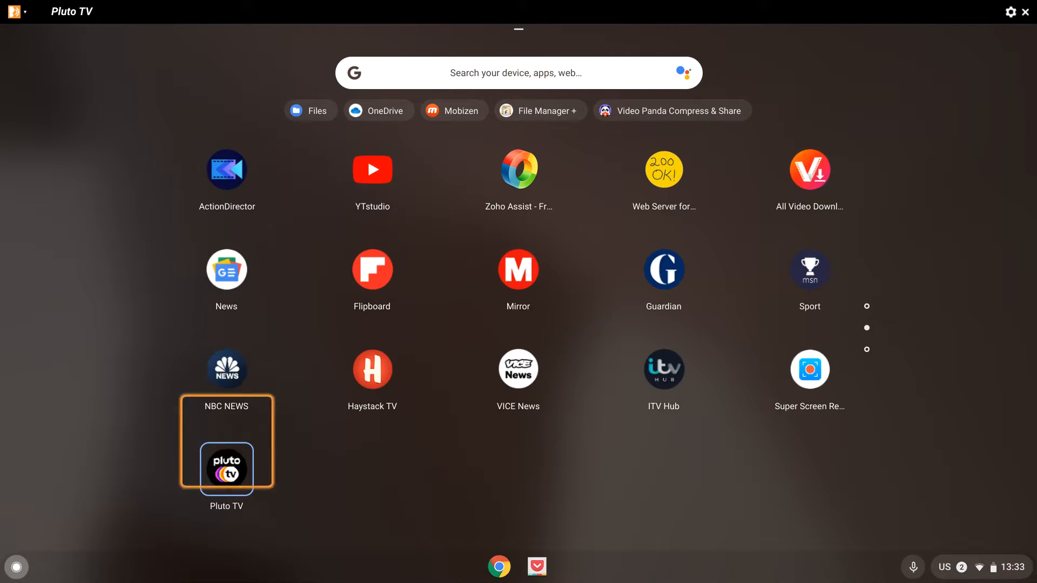
Launch Pluto TV from its Launcher icon to reach the Live TV guide.
{"action": "right_click", "coordinate": [226, 469]}
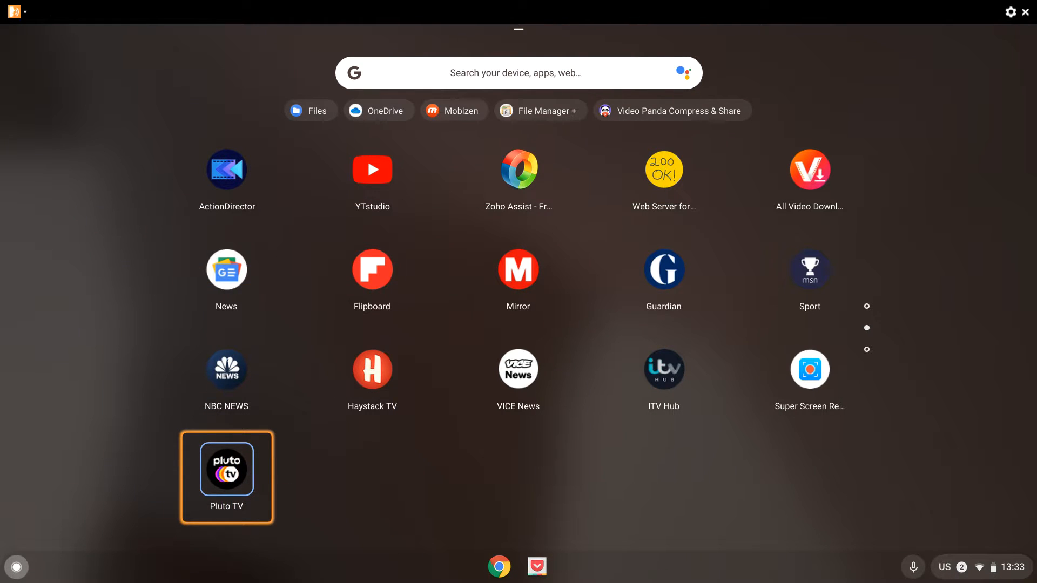
{"action": "left_click", "coordinate": [226, 470]}
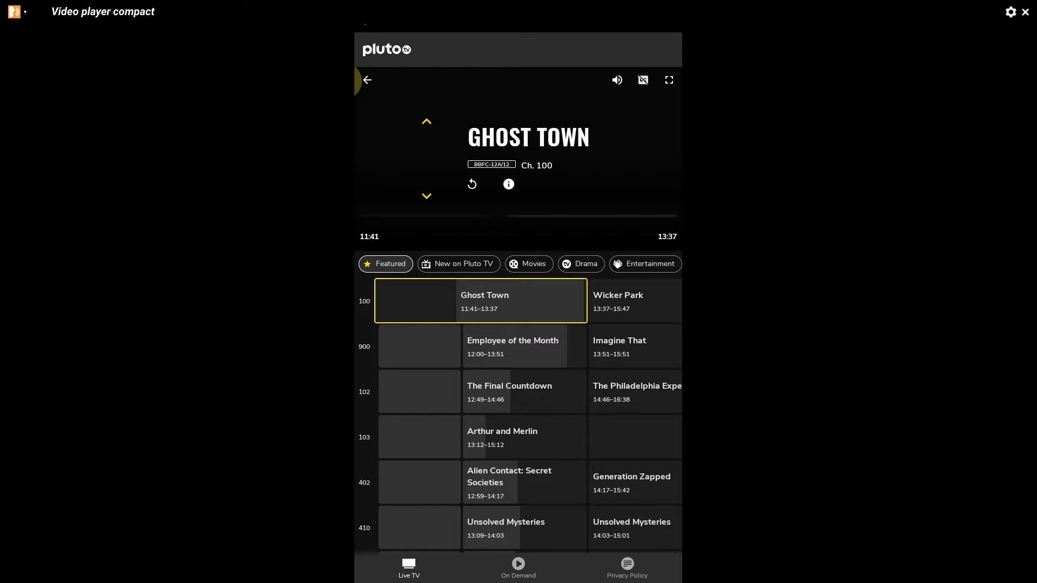
Dismiss the player overlay so the live stream plays in the compact player.
{"action": "left_click", "coordinate": [408, 569]}
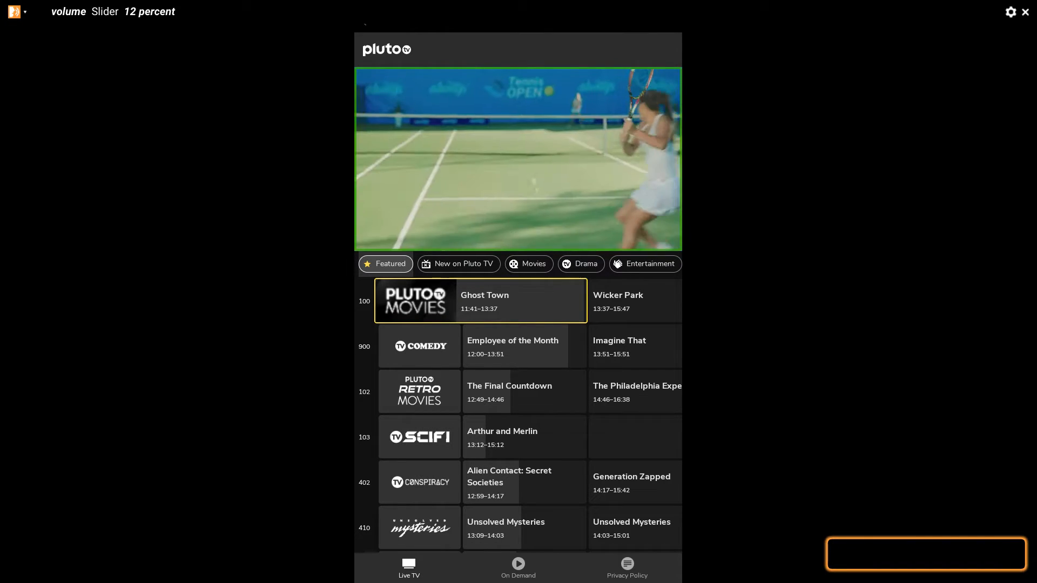
Stay on channel 100 while the stream switches to the Pluto TV ident.
{"action": "left_click", "coordinate": [808, 553]}
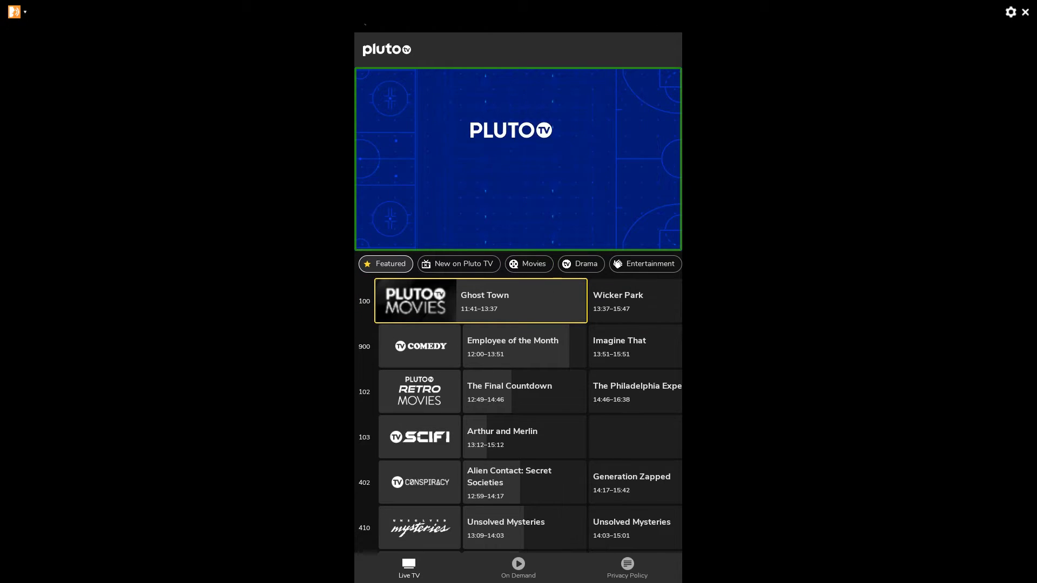
Keep channel 100 playing until Wicker Park starts at 13:37.
{"action": "left_click", "coordinate": [644, 264]}
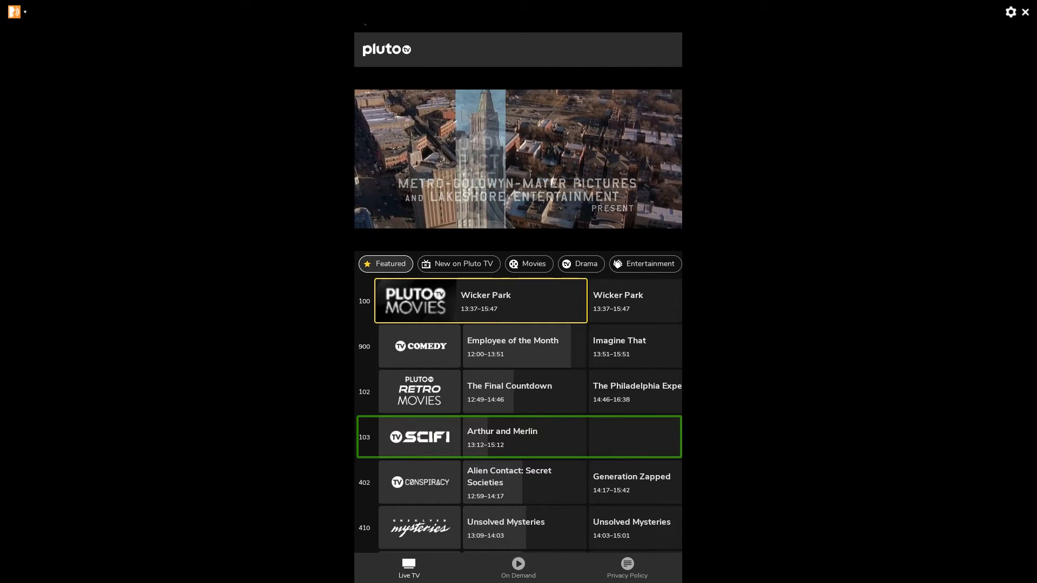
{"action": "left_click", "coordinate": [810, 554]}
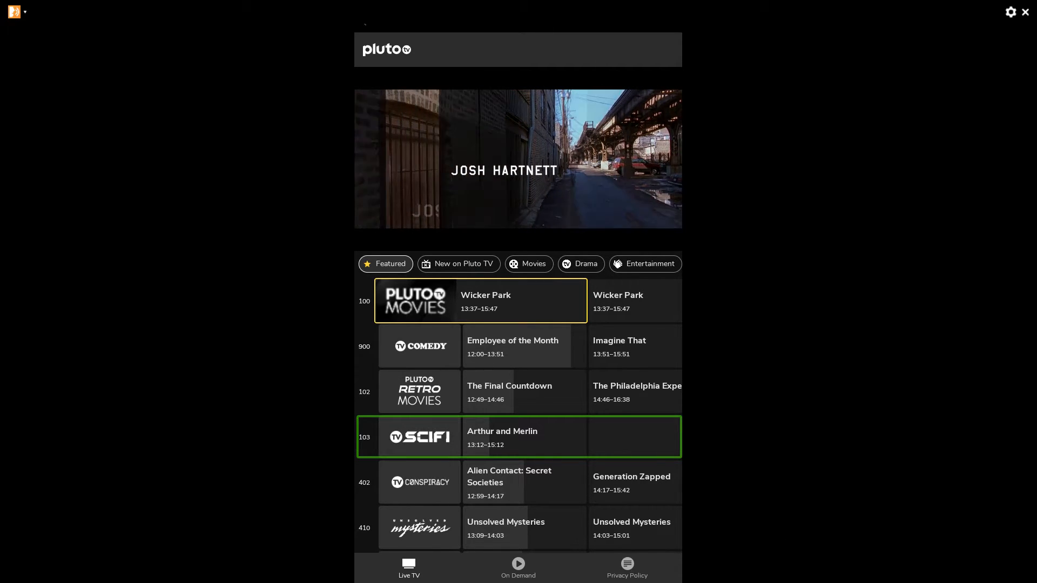
{"action": "left_click", "coordinate": [481, 301]}
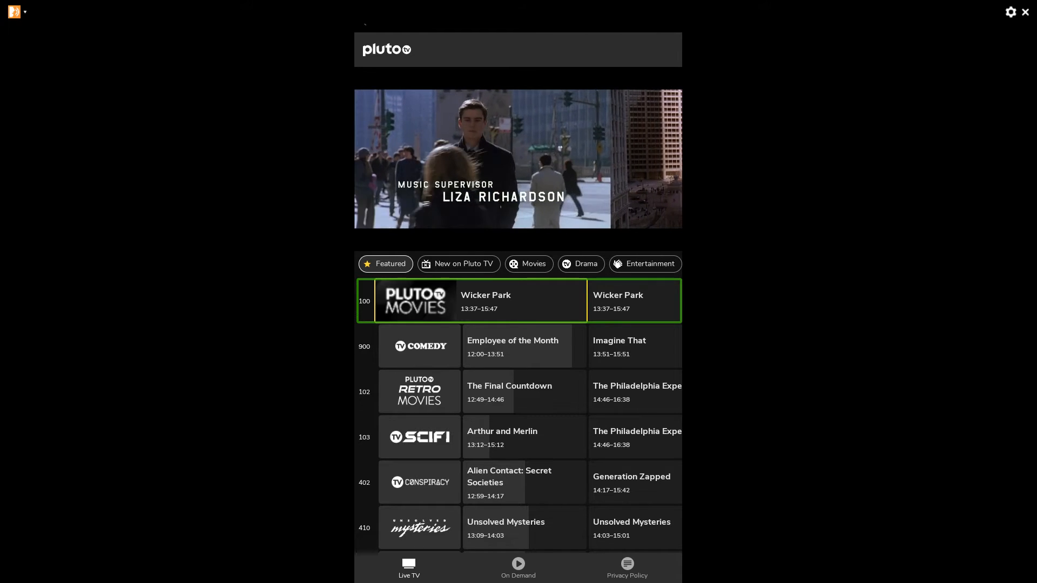
Bring up the system volume control while Wicker Park plays on channel 100.
{"action": "left_click", "coordinate": [809, 554]}
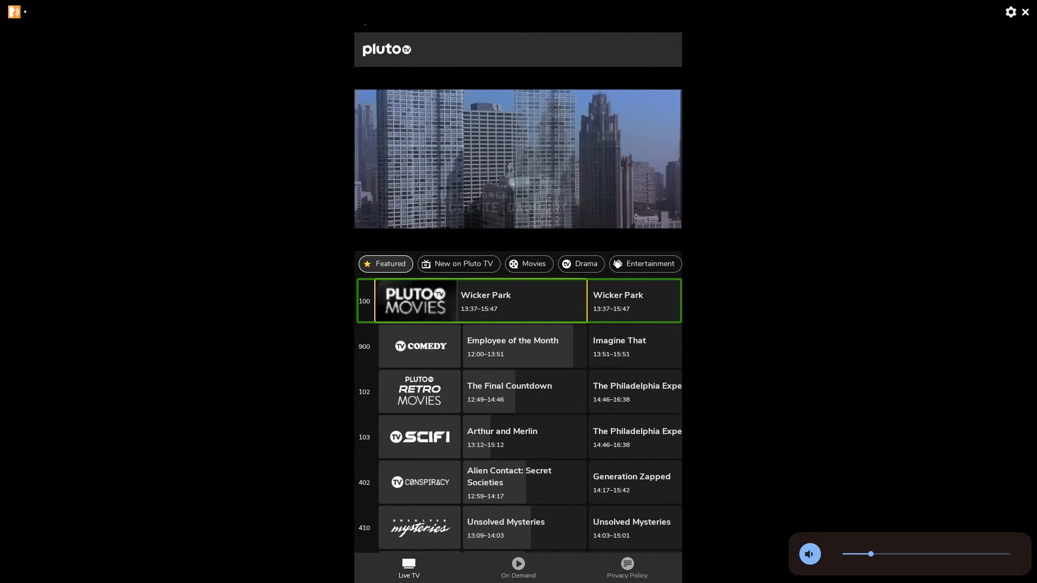
{"action": "left_click", "coordinate": [522, 528]}
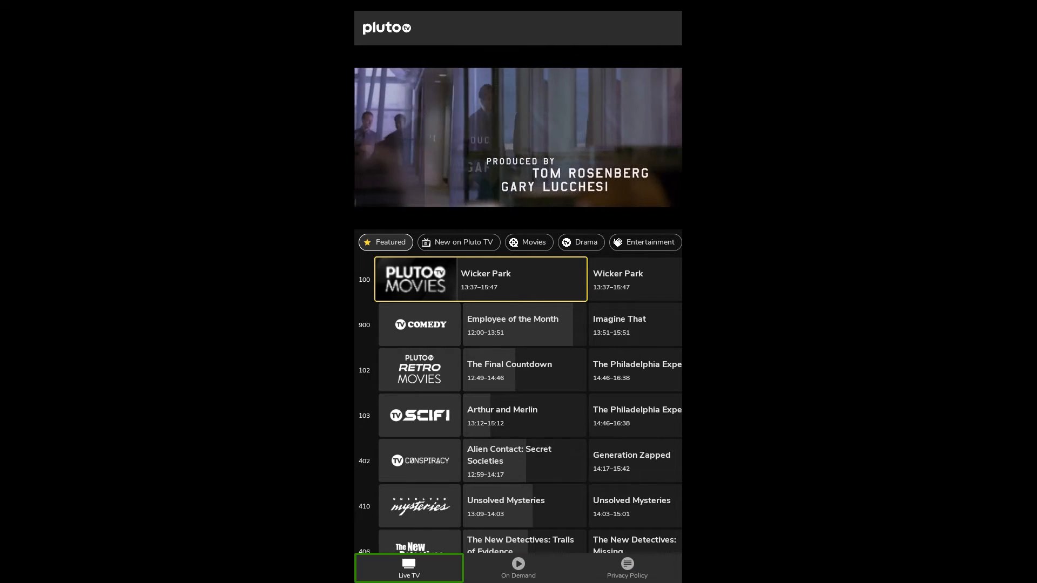
{"action": "left_click", "coordinate": [519, 567]}
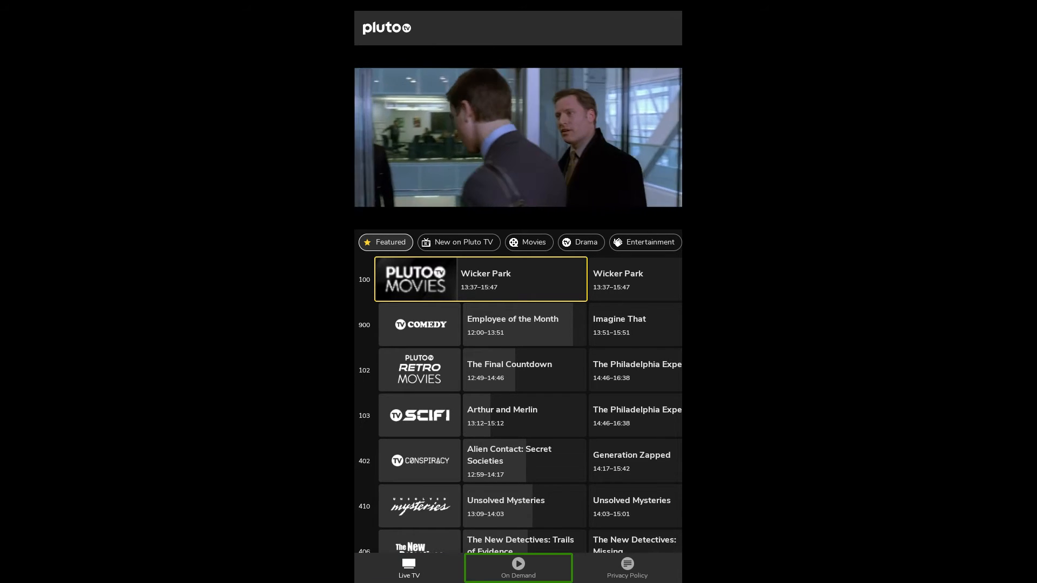
Switch to On Demand and find the Mandie poster in the Pluto TV Movies row.
{"action": "left_click", "coordinate": [518, 567]}
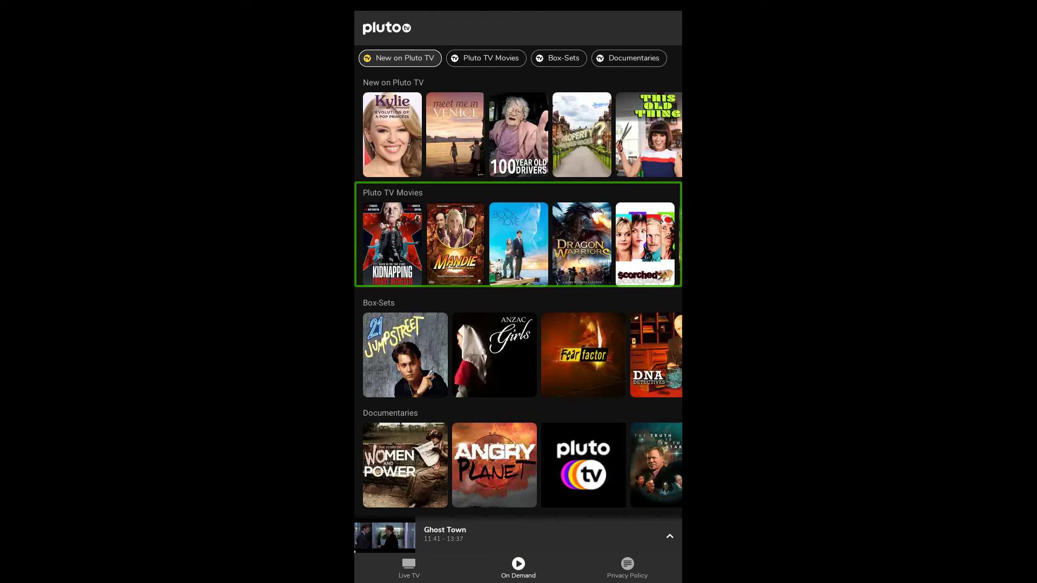
{"action": "left_click", "coordinate": [454, 244]}
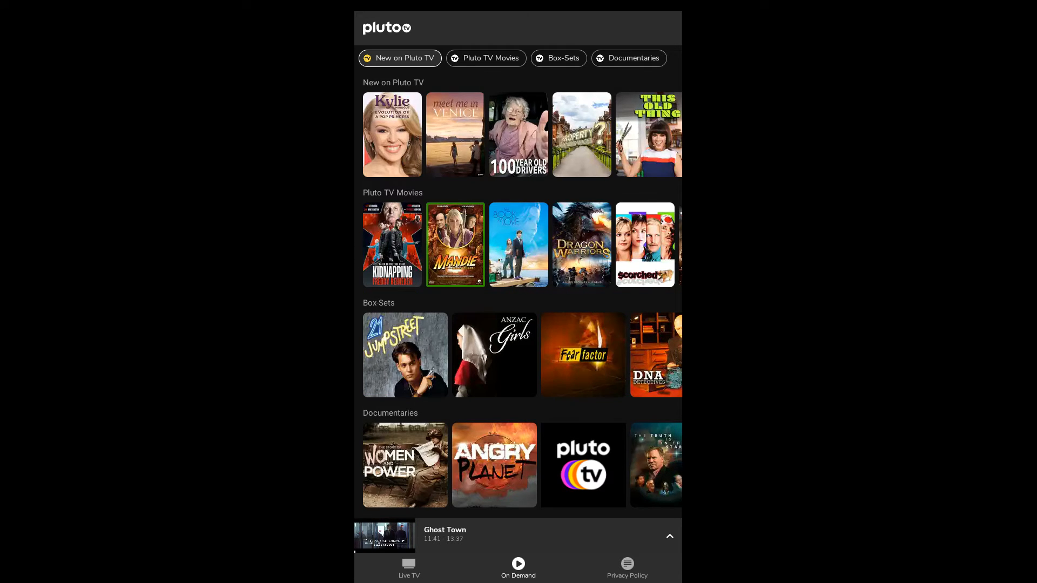
Open the Mandie and the Secret Tunnel details page with its synopsis and rating.
{"action": "left_click", "coordinate": [454, 244]}
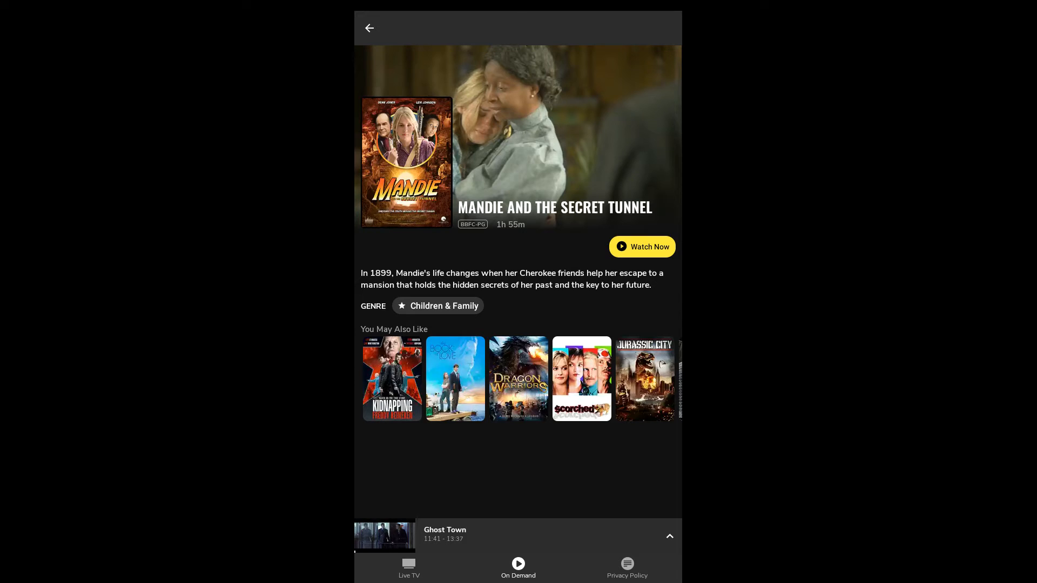
{"action": "mouse_move", "coordinate": [581, 377]}
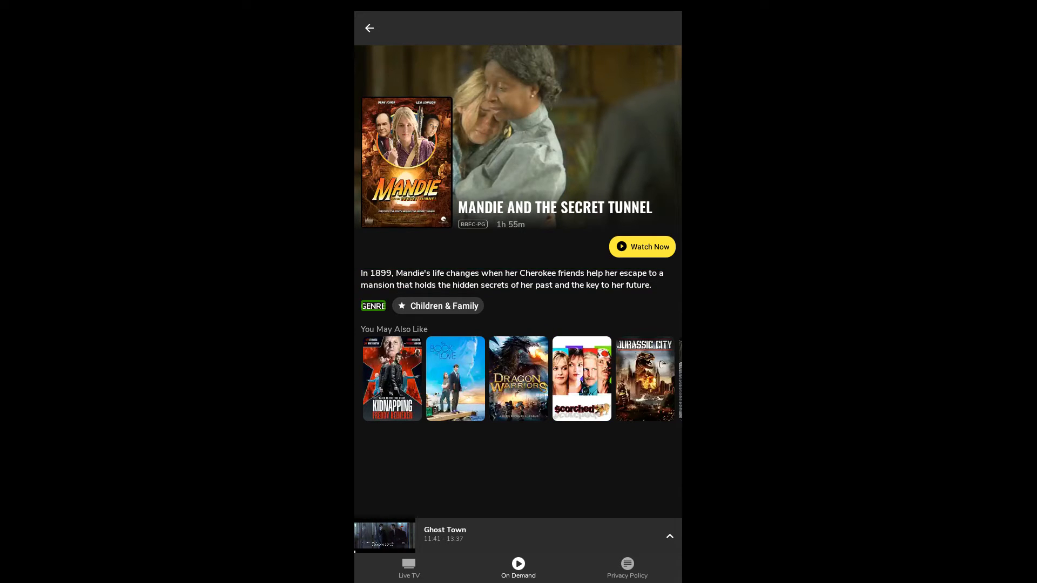
{"action": "left_click", "coordinate": [438, 306]}
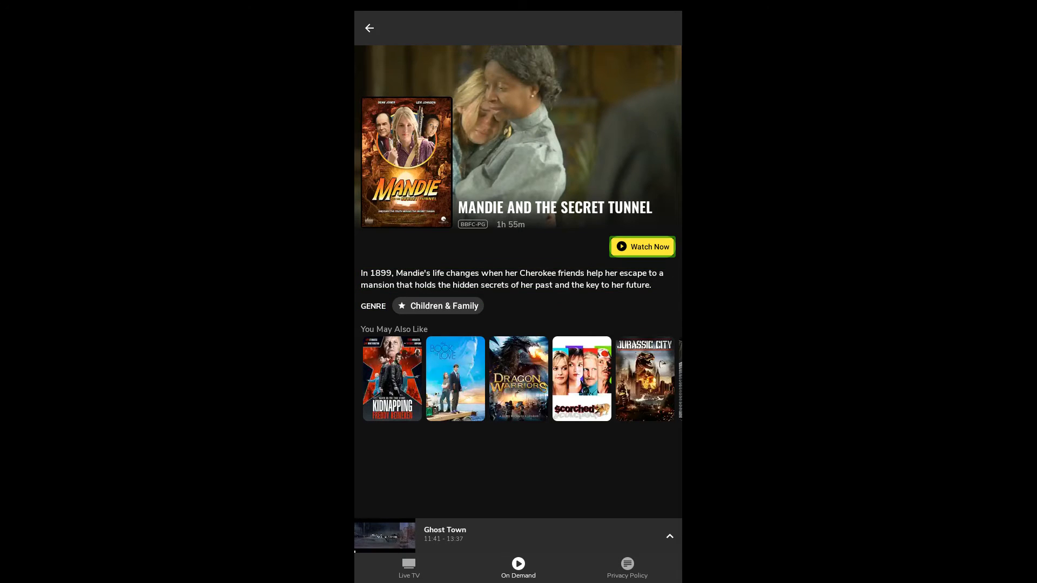
Start Mandie and the Secret Tunnel full screen with Watch Now.
{"action": "left_click", "coordinate": [641, 246]}
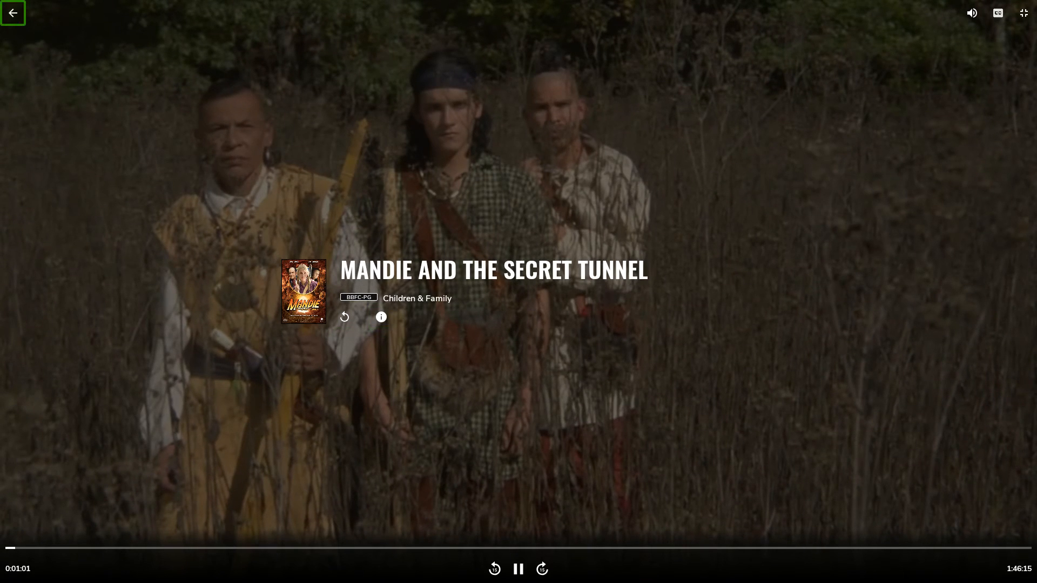
Expand the Mobizen recording notification in the status tray to show pause and stop.
{"action": "left_click", "coordinate": [997, 13]}
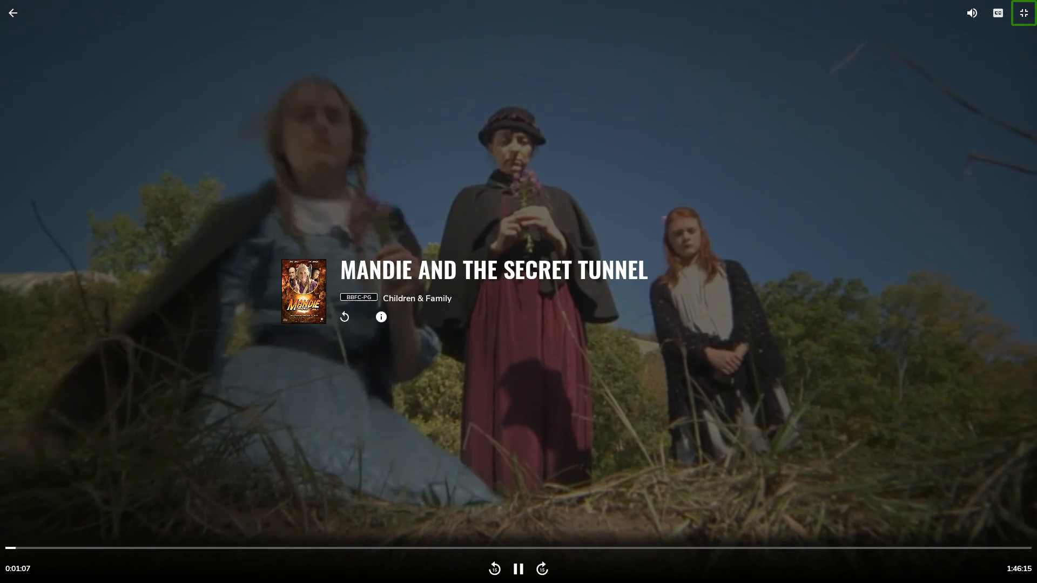
{"action": "left_click", "coordinate": [1023, 13]}
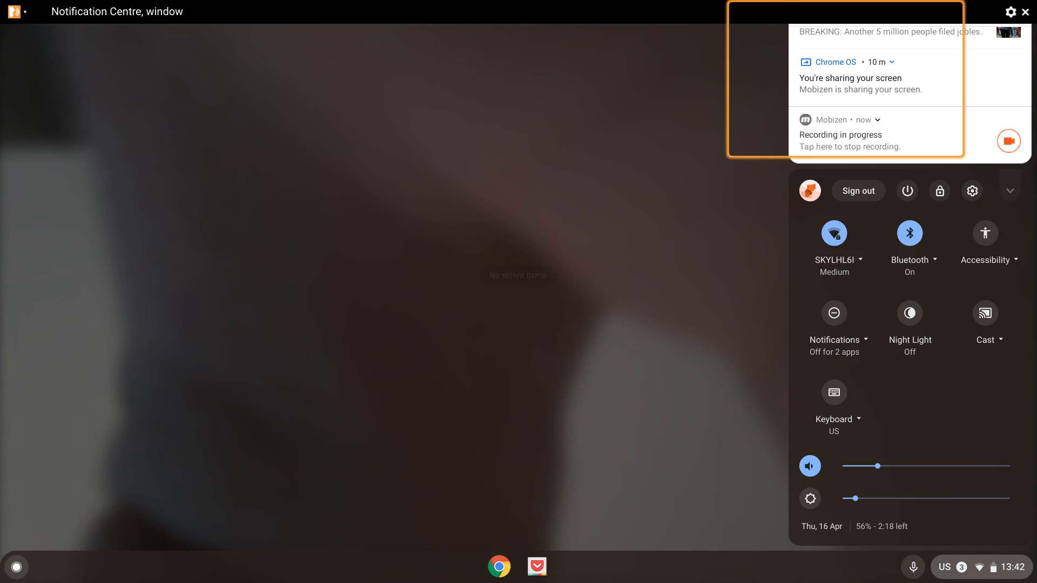
{"action": "left_click", "coordinate": [859, 134]}
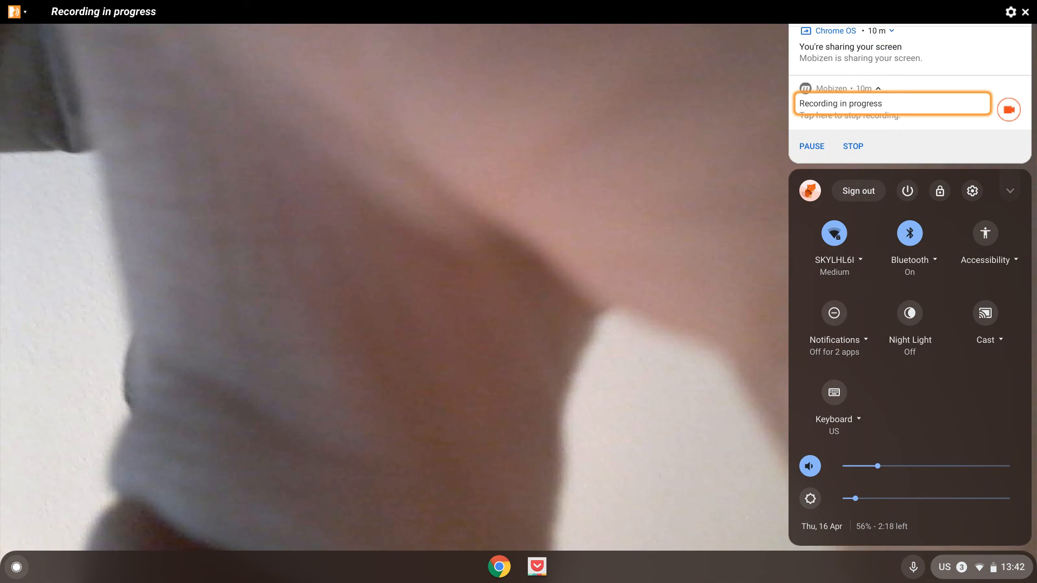